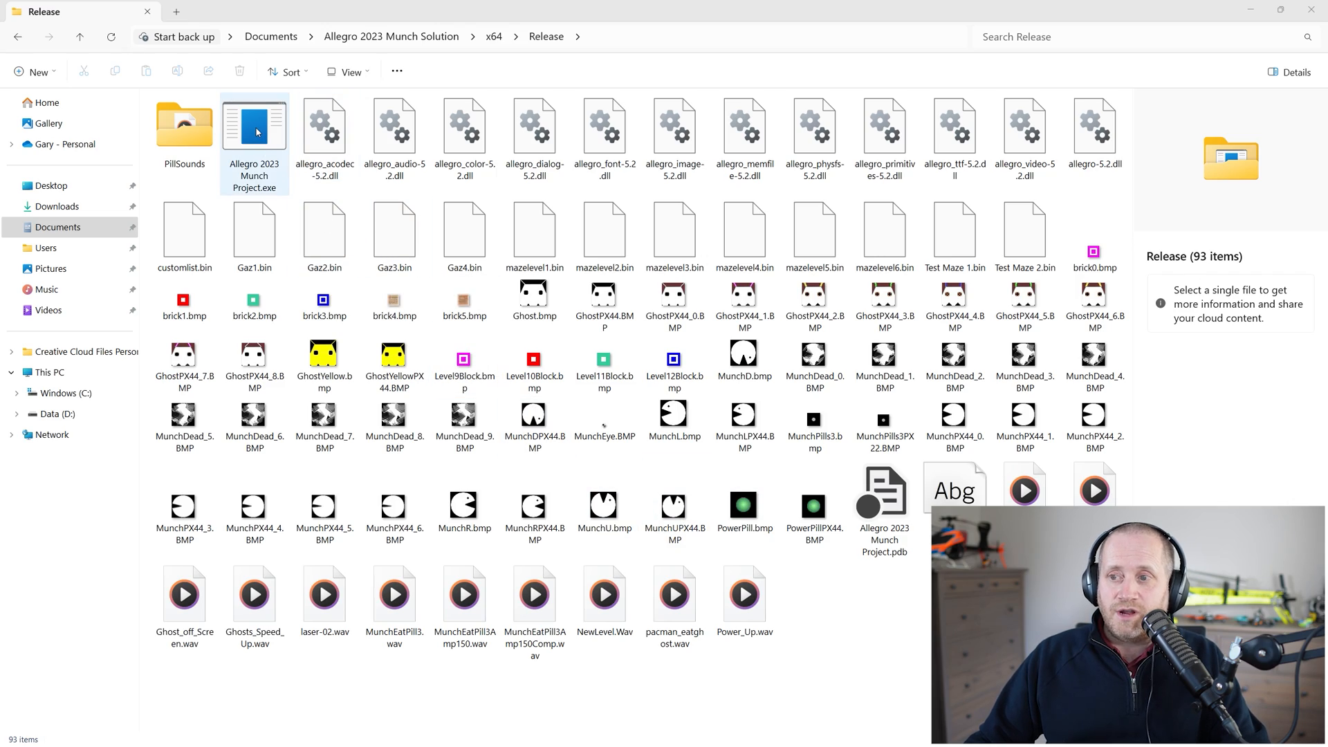
Launch Allegro 2023 Munch Project.exe from the Munch solution's Release folder.
double_click(254, 127)
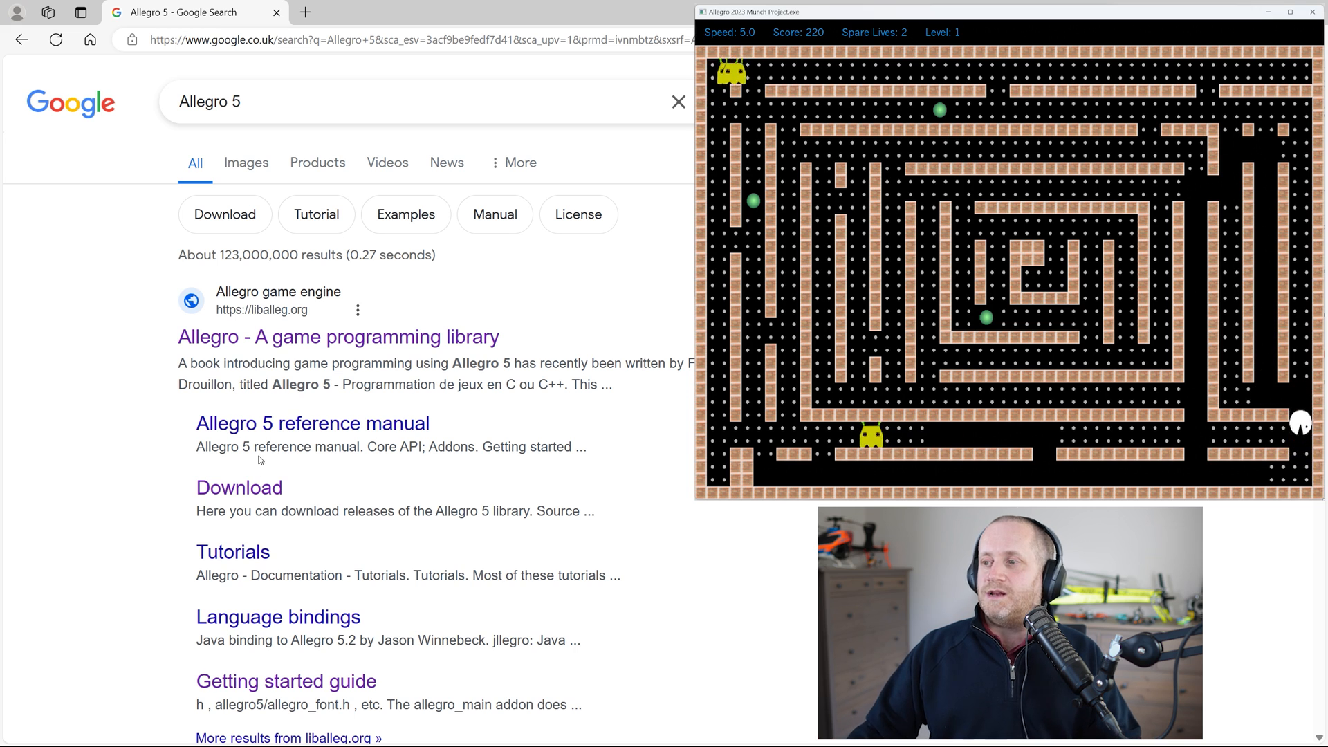
Show Google image results for Allegro 5 and scroll through them.
click(245, 163)
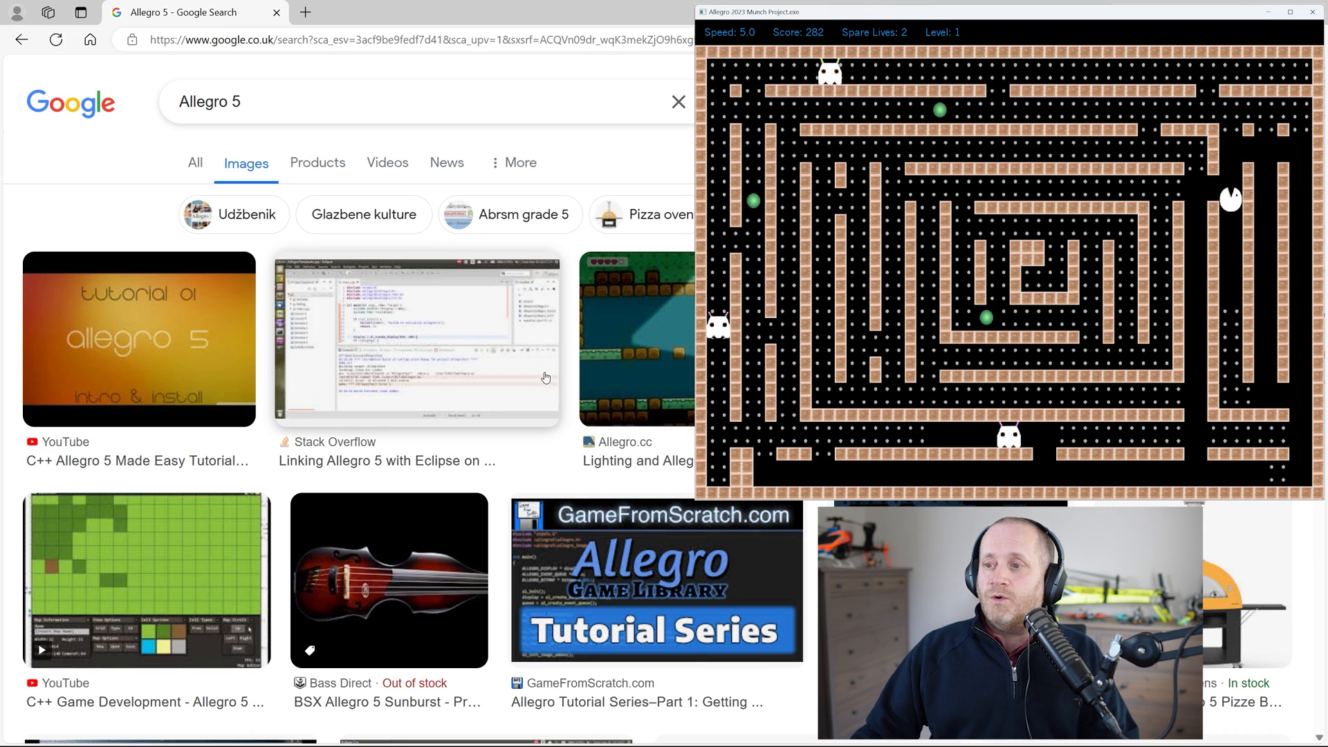
scroll(down, 3)
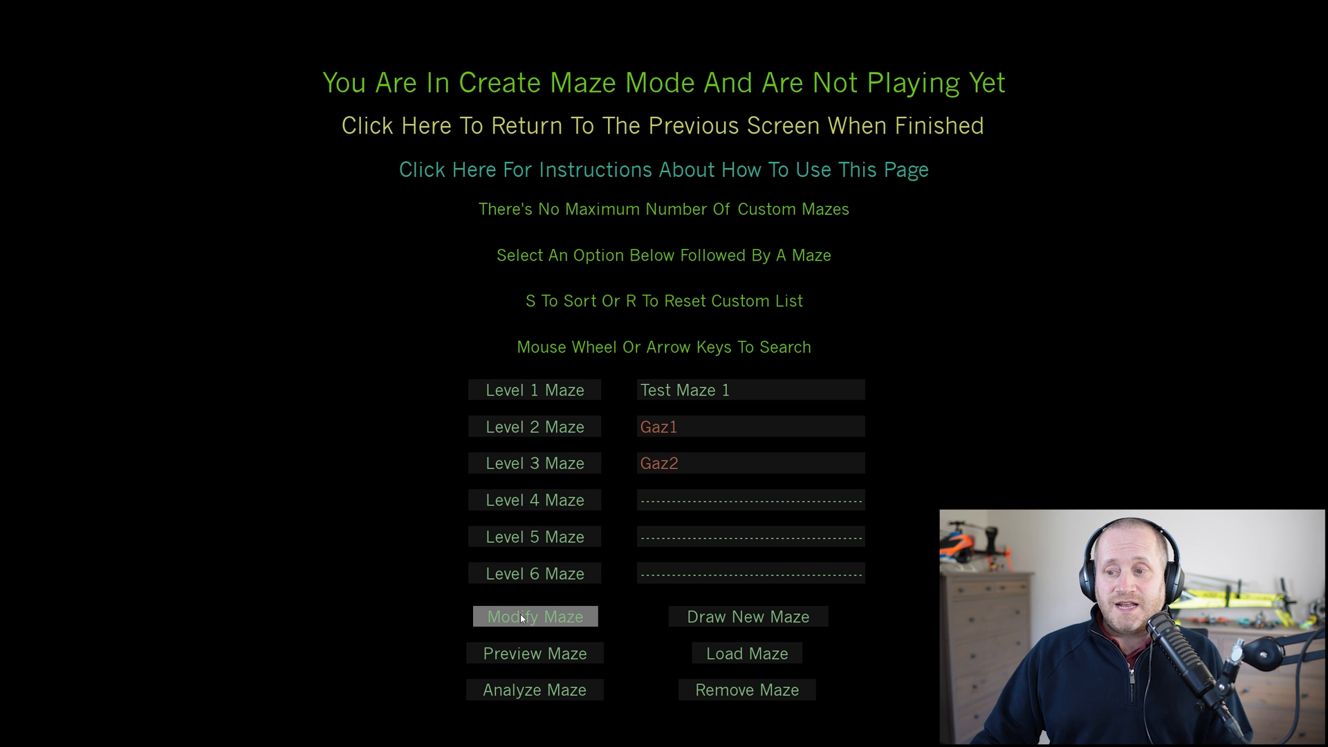
Choose Modify Maze, then pick a custom maze for Bonus Level 1.
click(535, 615)
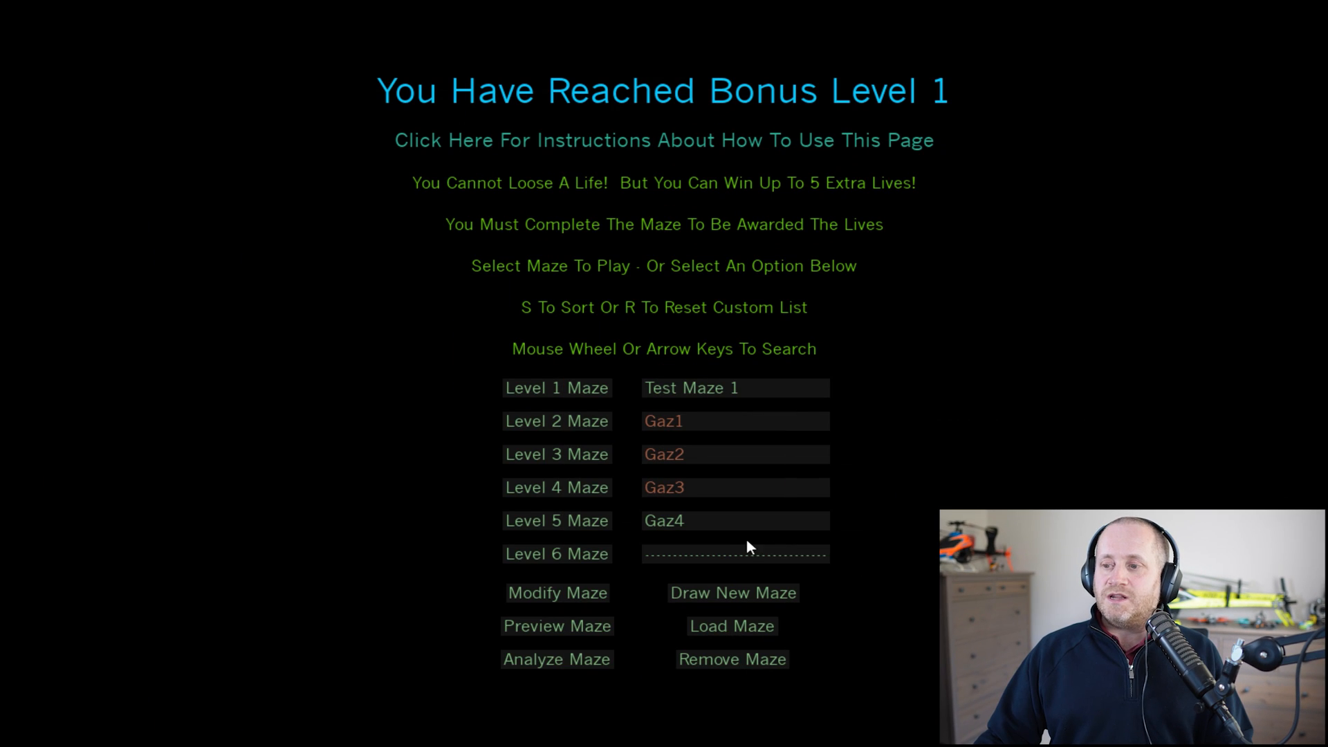
click(664, 521)
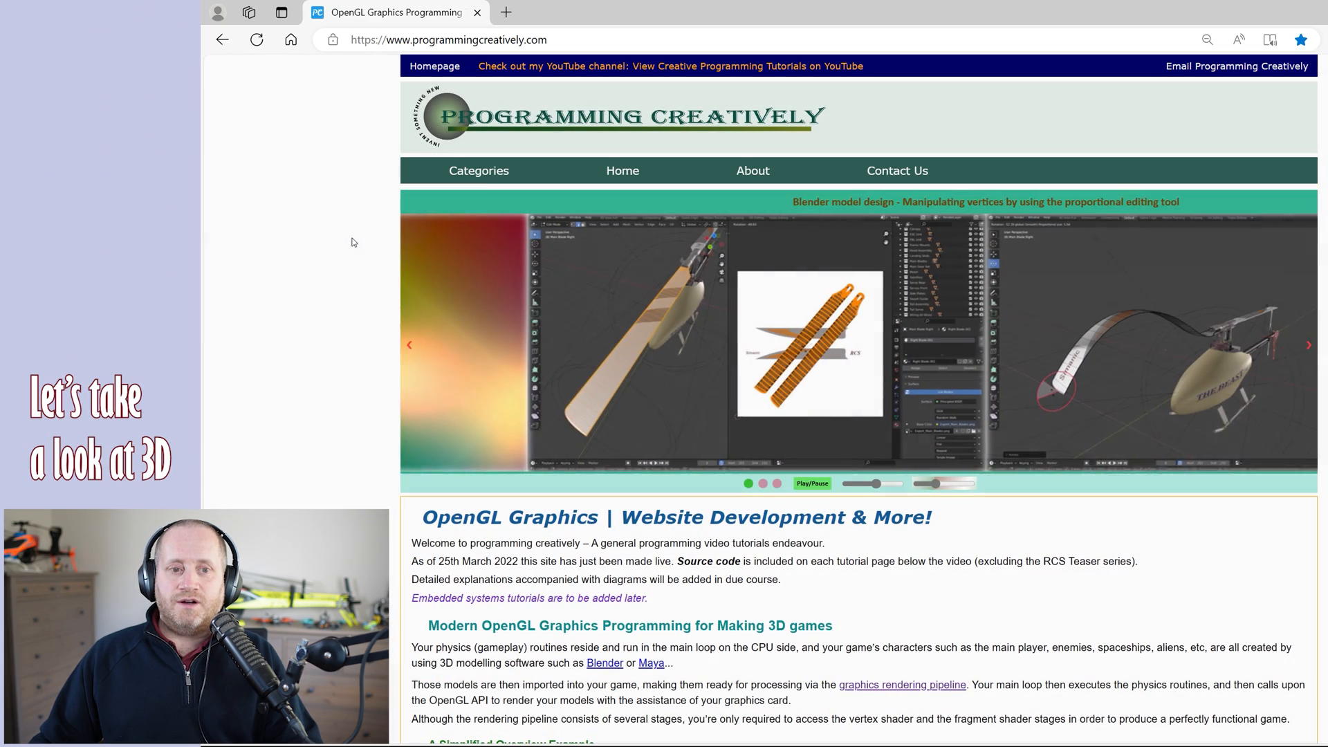
Scroll the OpenGL homepage past the 3D overview to the Quick Start tutorial videos.
scroll(down, 3)
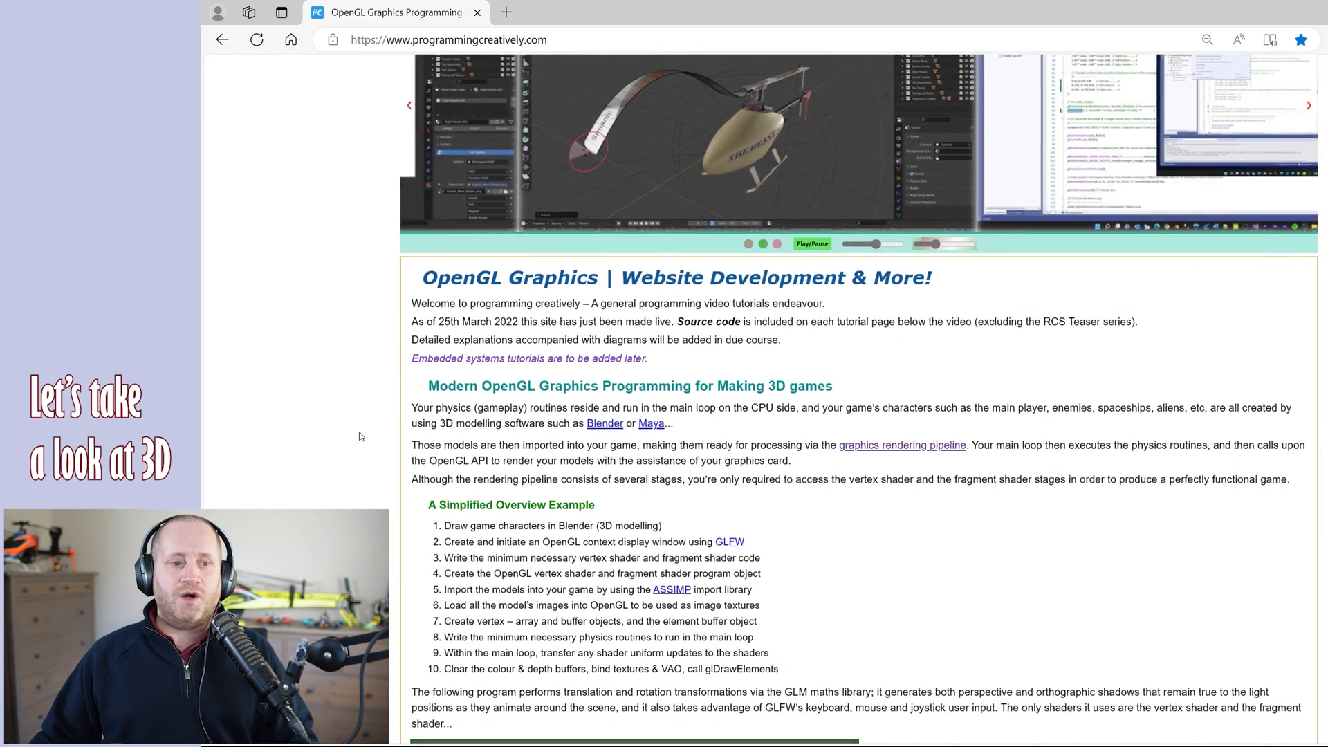
scroll(down, 3)
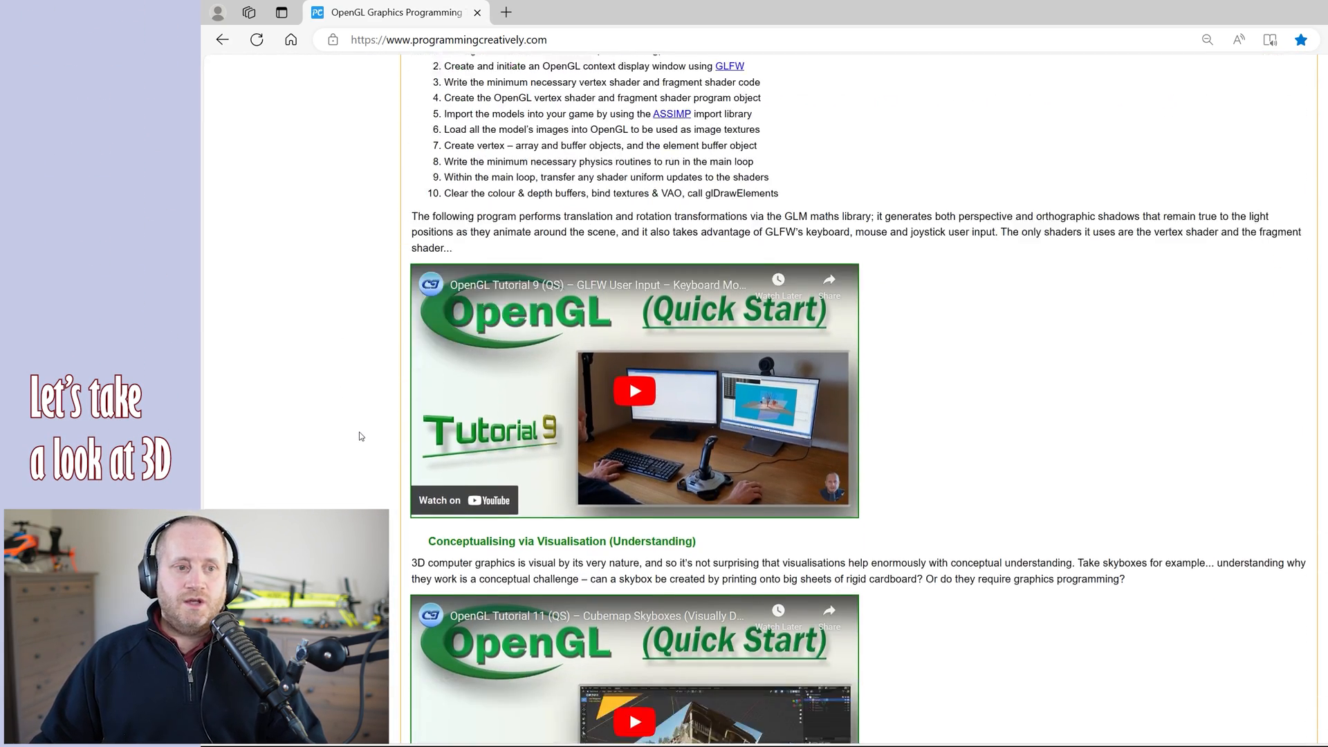
scroll(down, 3)
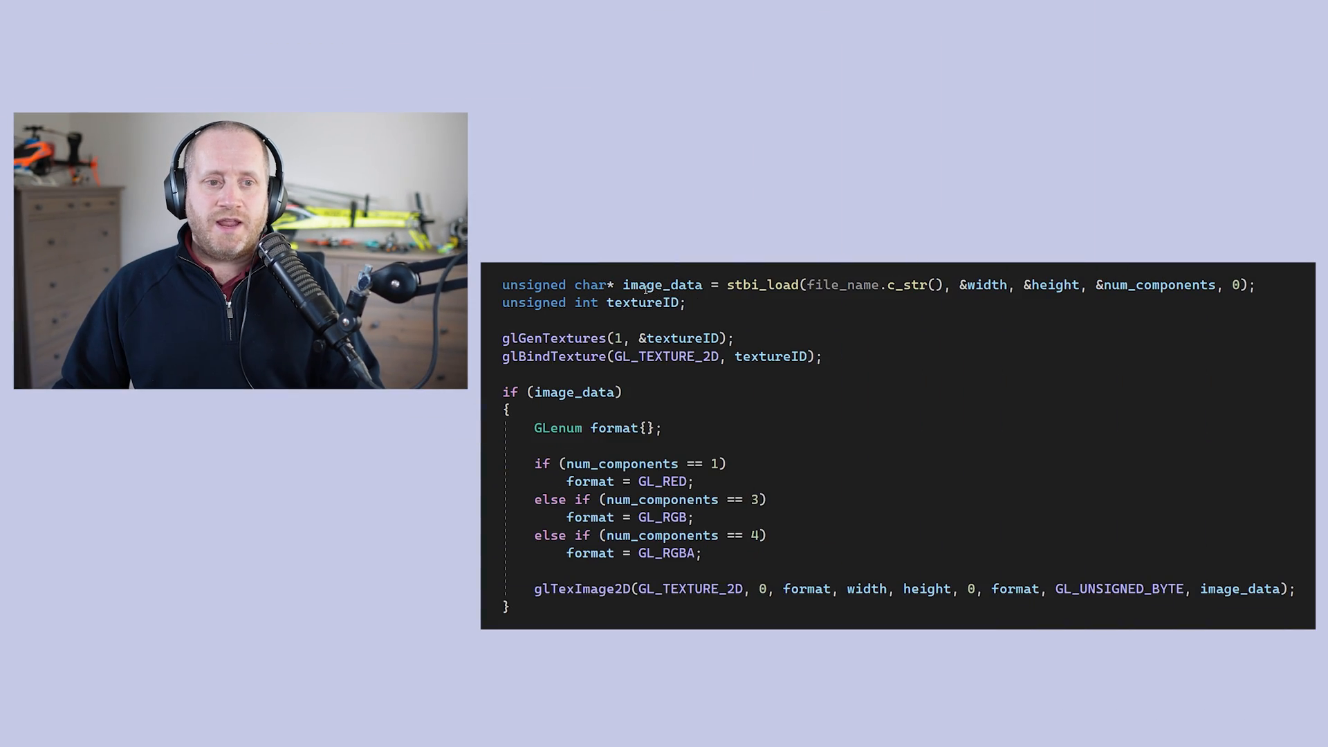
Highlight the image_data = stbi_load call in the texture-loading code slide.
double_click(663, 284)
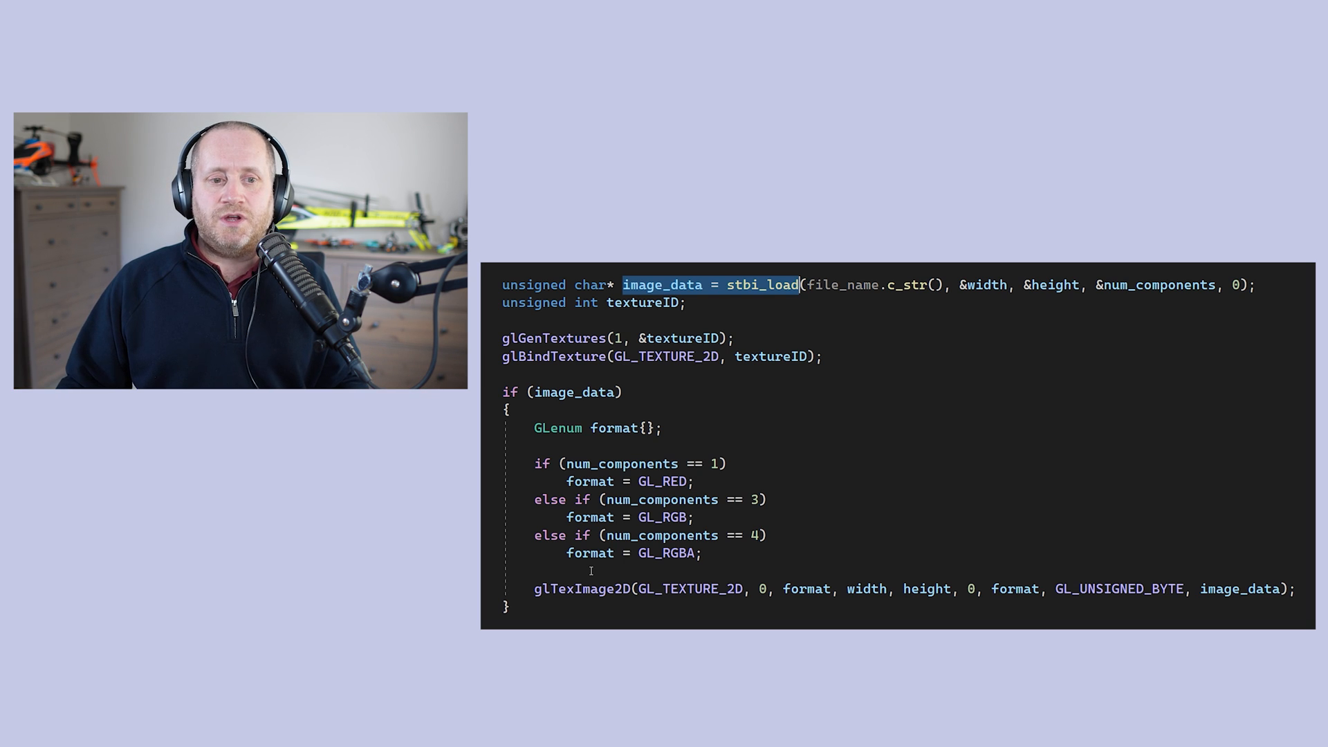
double_click(580, 589)
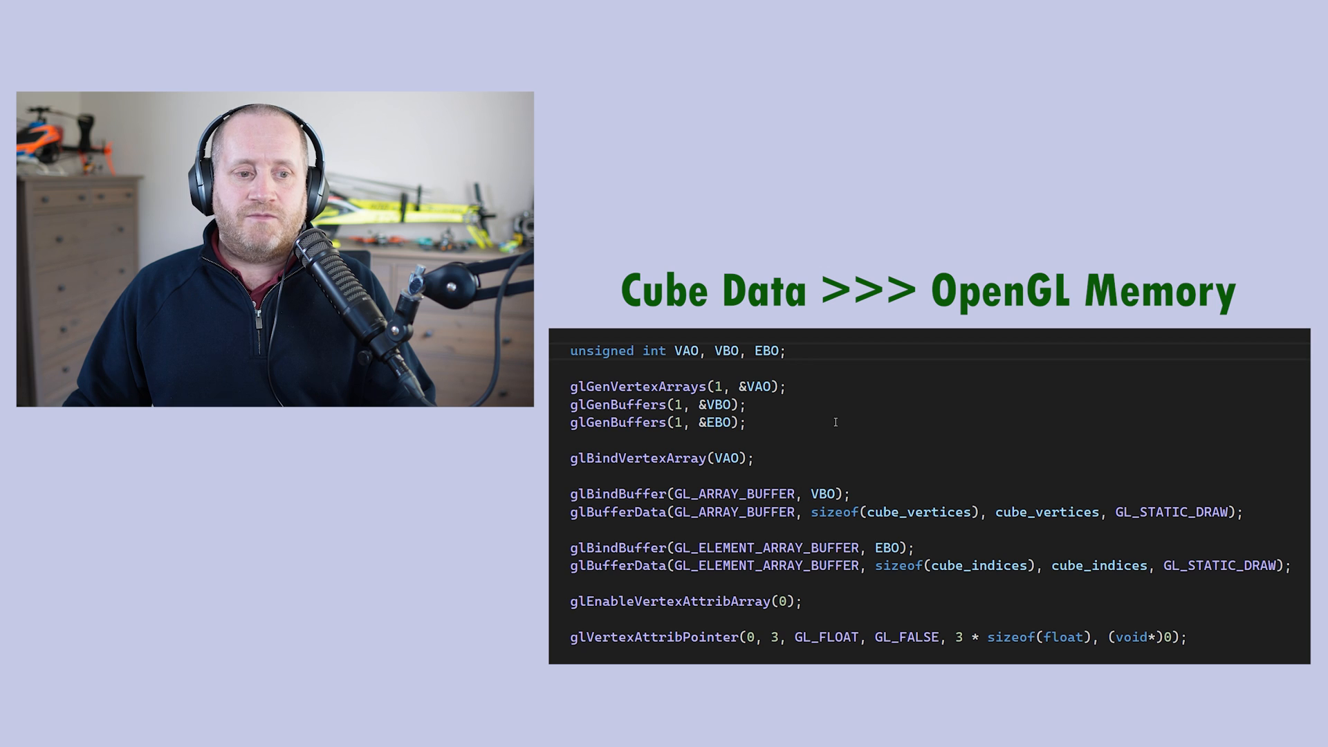
double_click(616, 511)
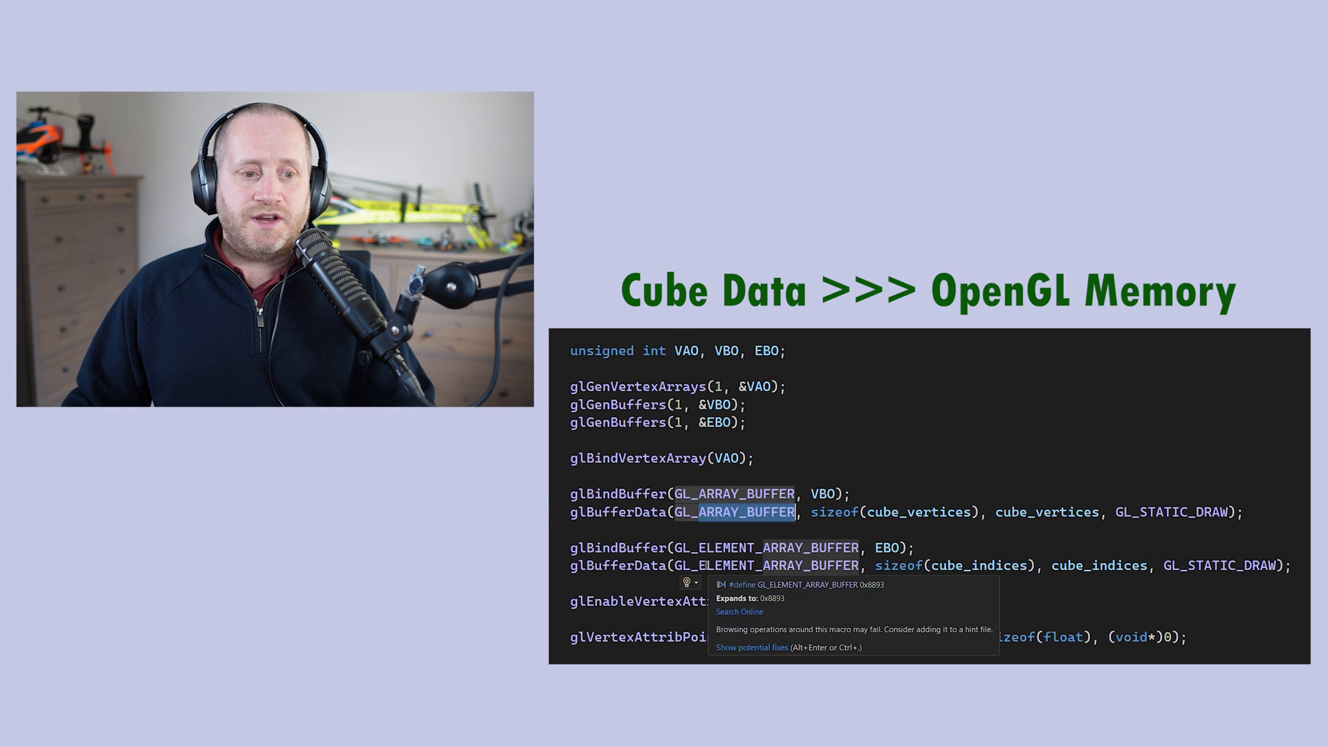
mouse_move(836, 603)
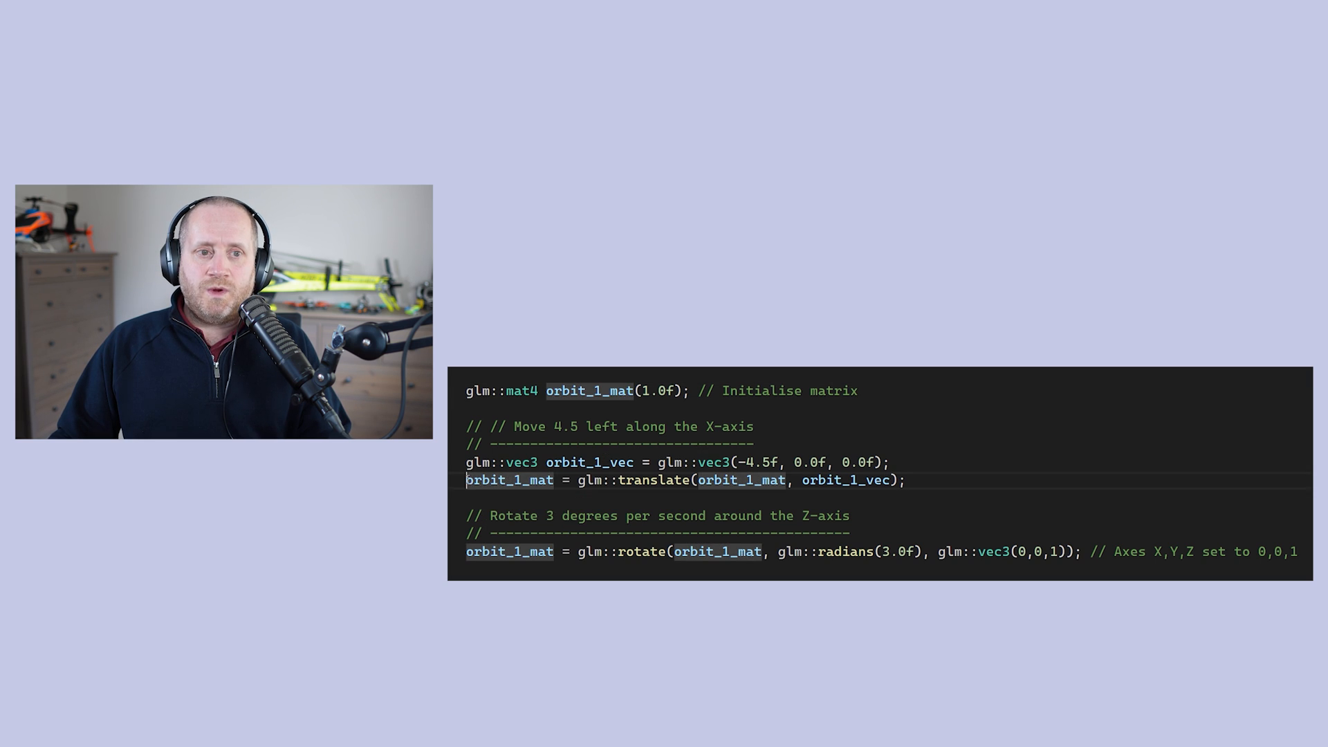
mouse_move(648, 479)
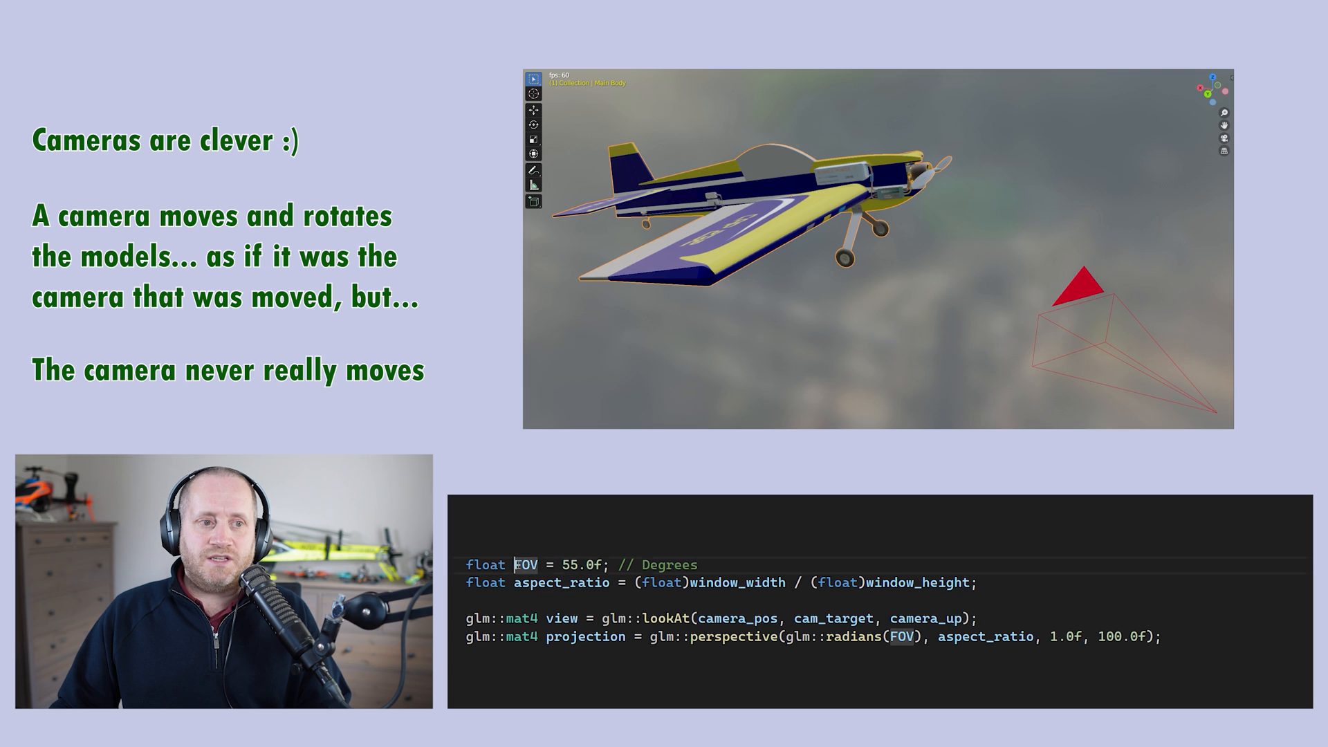
double_click(525, 565)
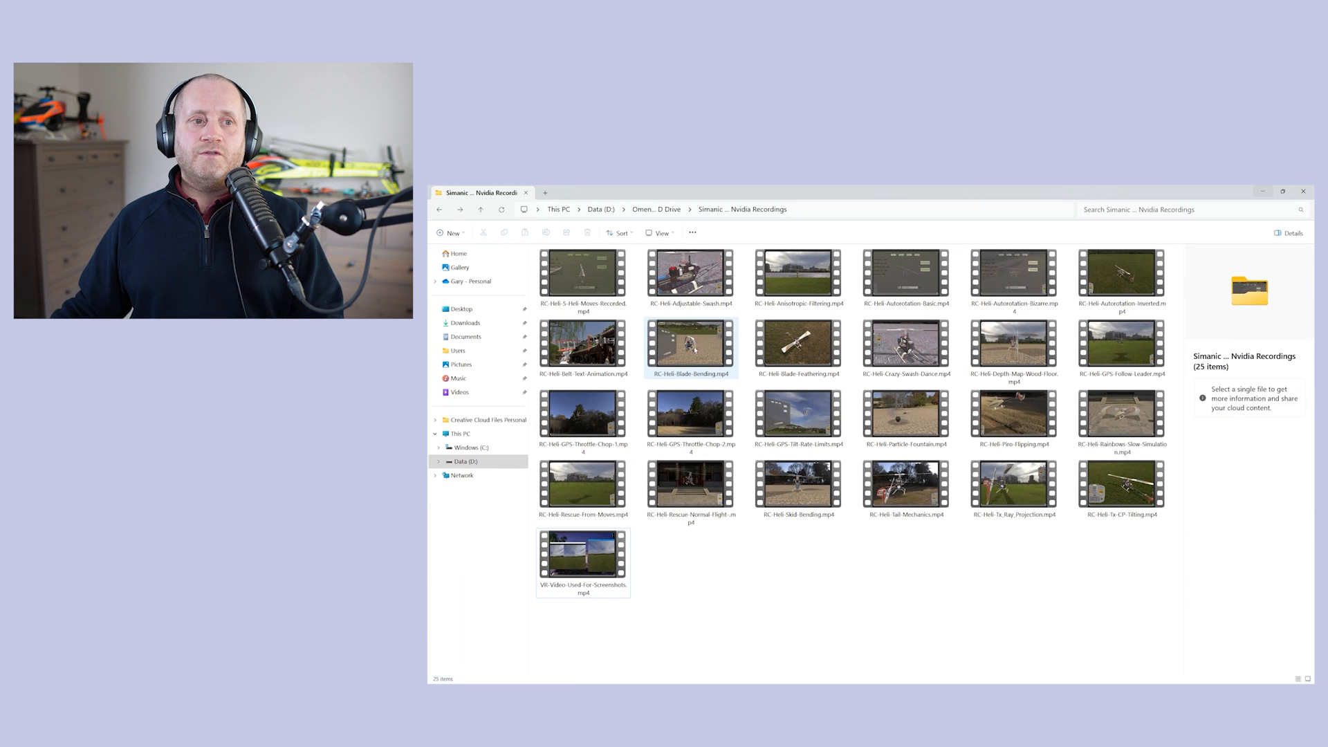
double_click(691, 347)
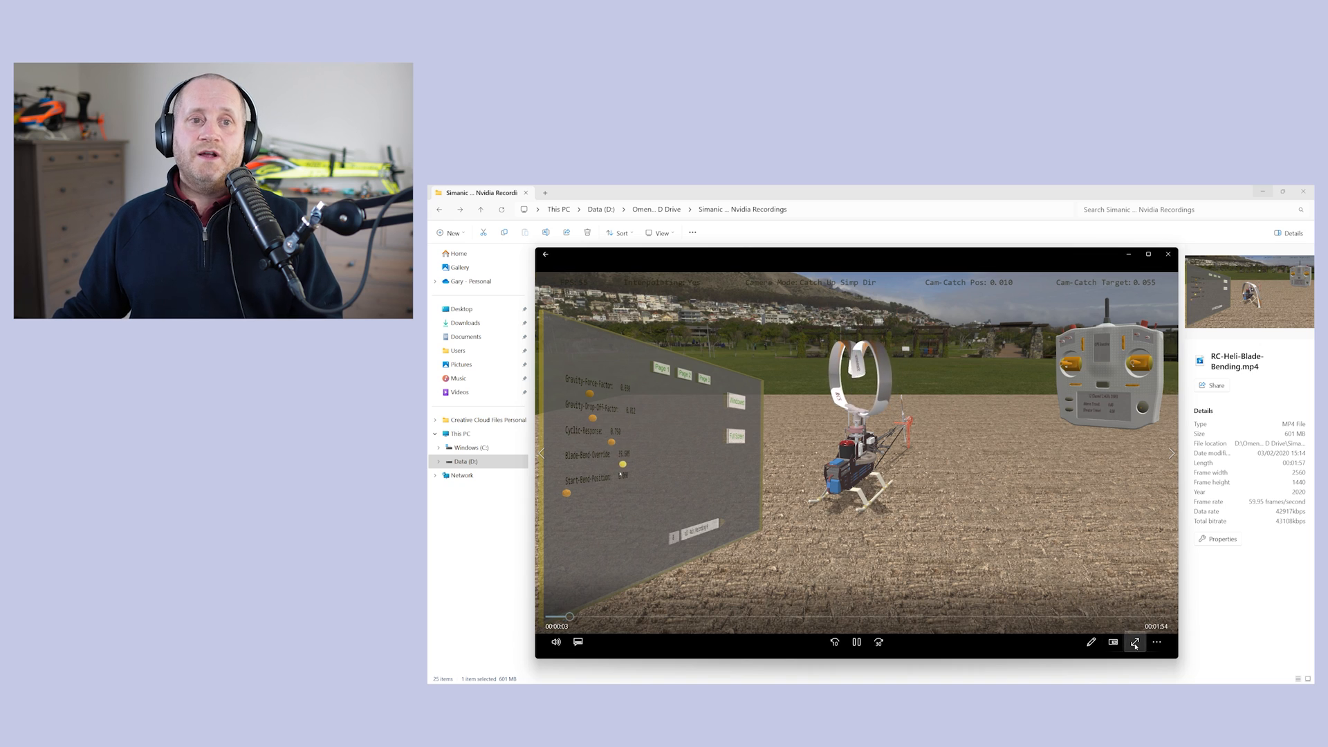
click(1135, 641)
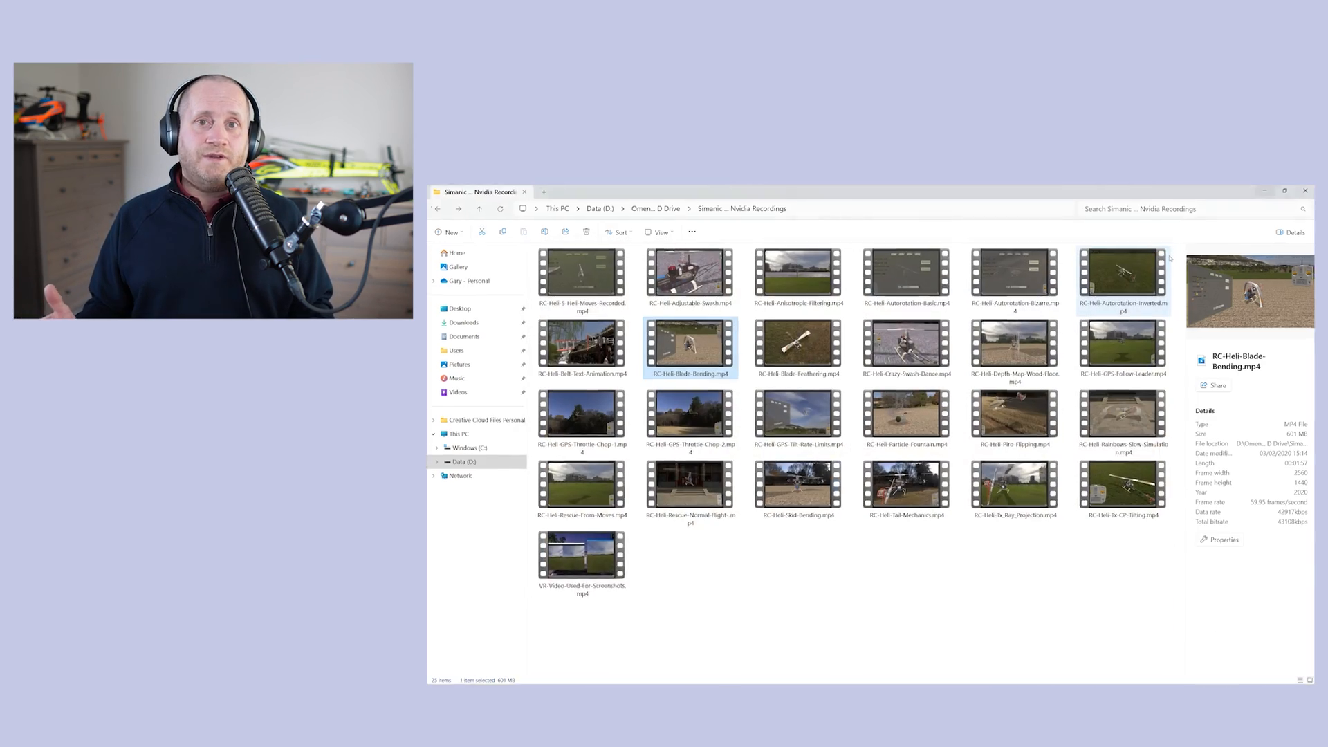
double_click(691, 344)
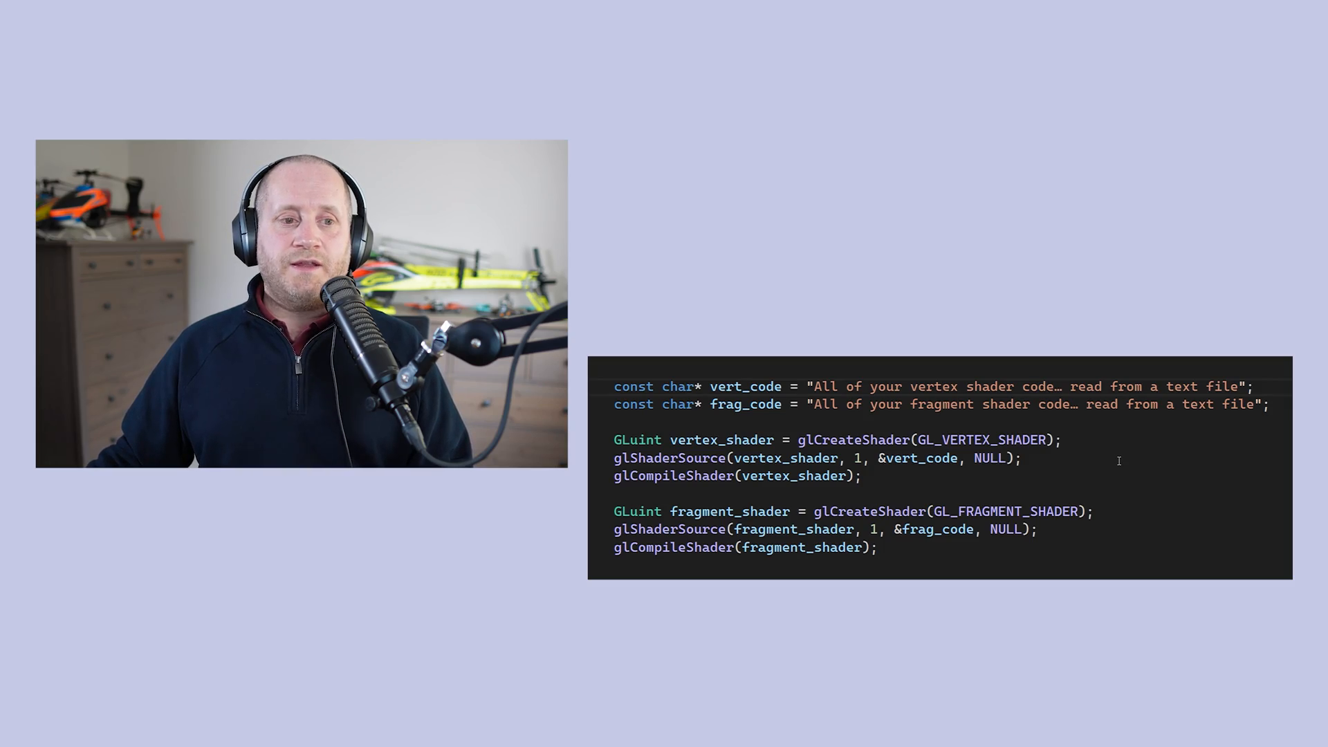
double_click(872, 510)
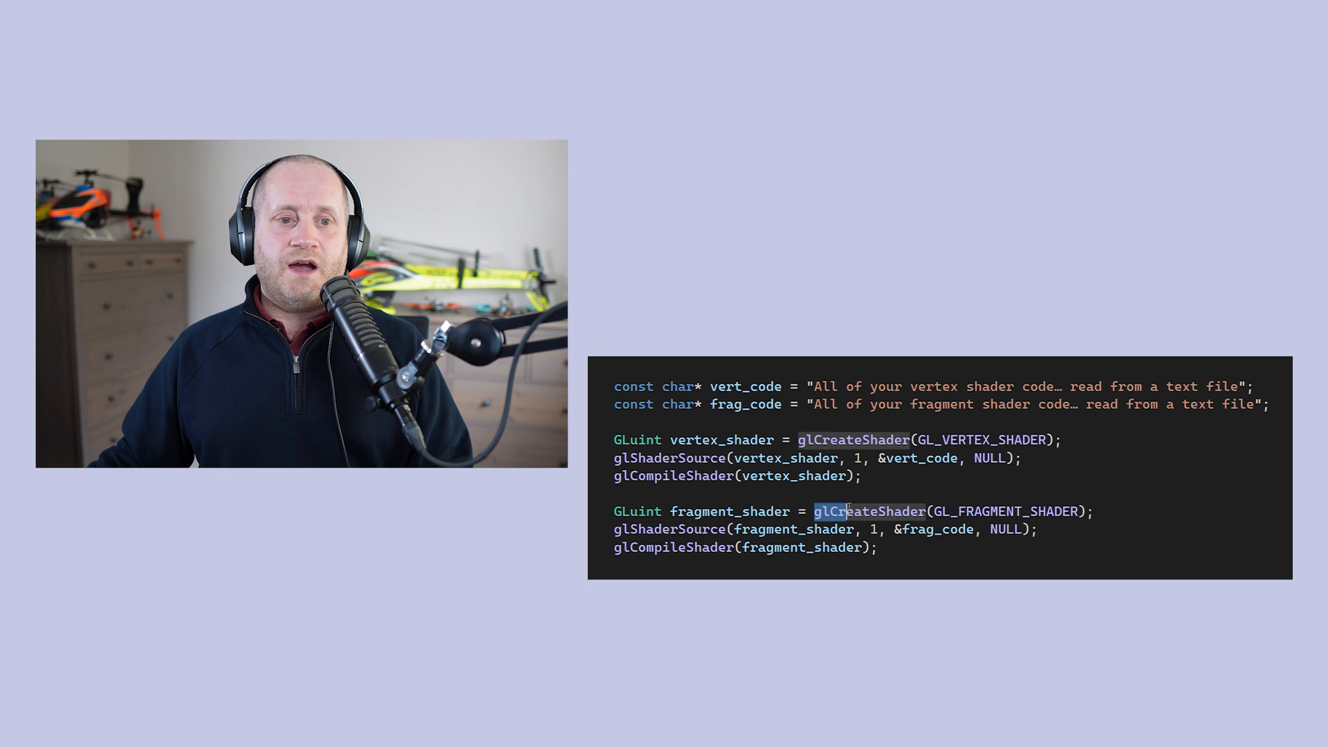